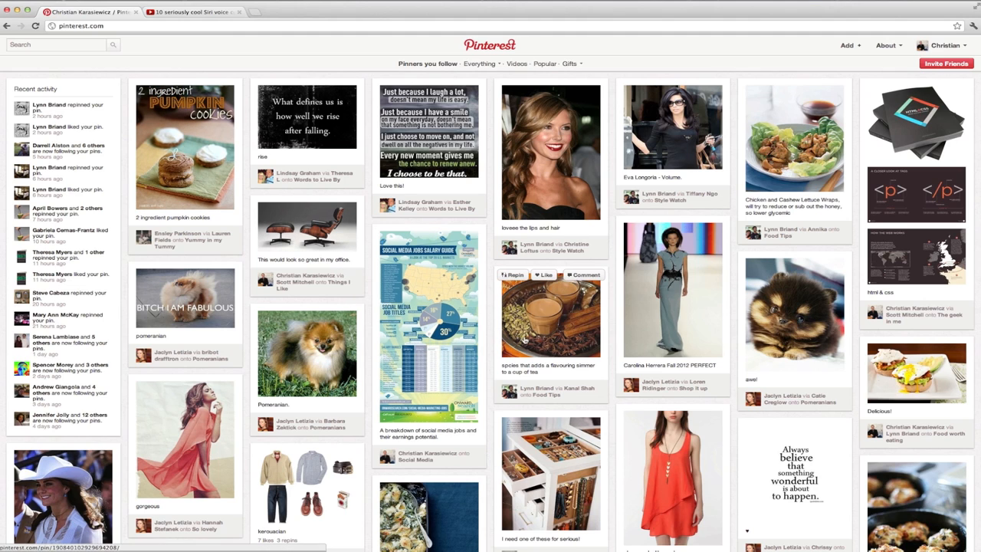
mouse_move(770, 245)
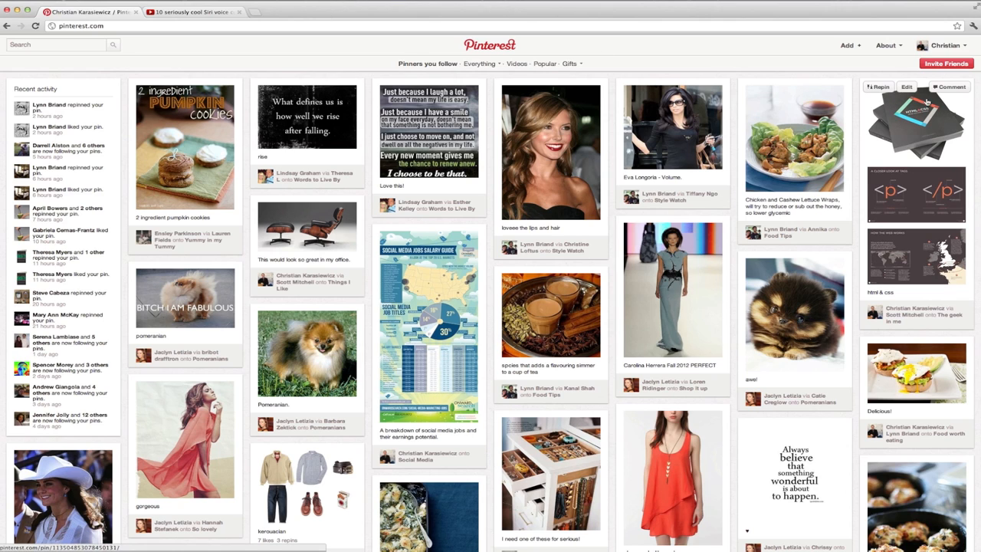
- From the About menu, go to the Goodies page for installing the Pin It button
left_click(883, 46)
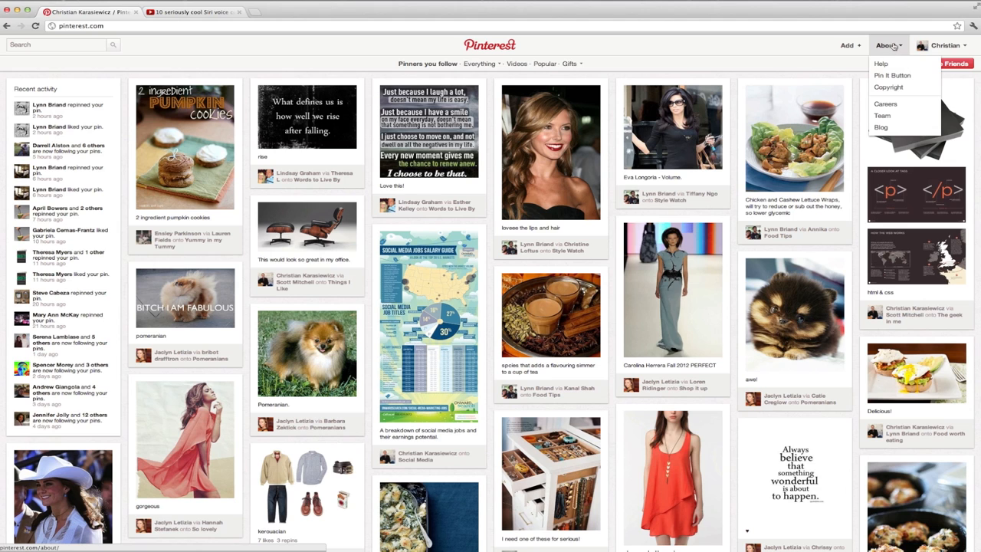
left_click(889, 75)
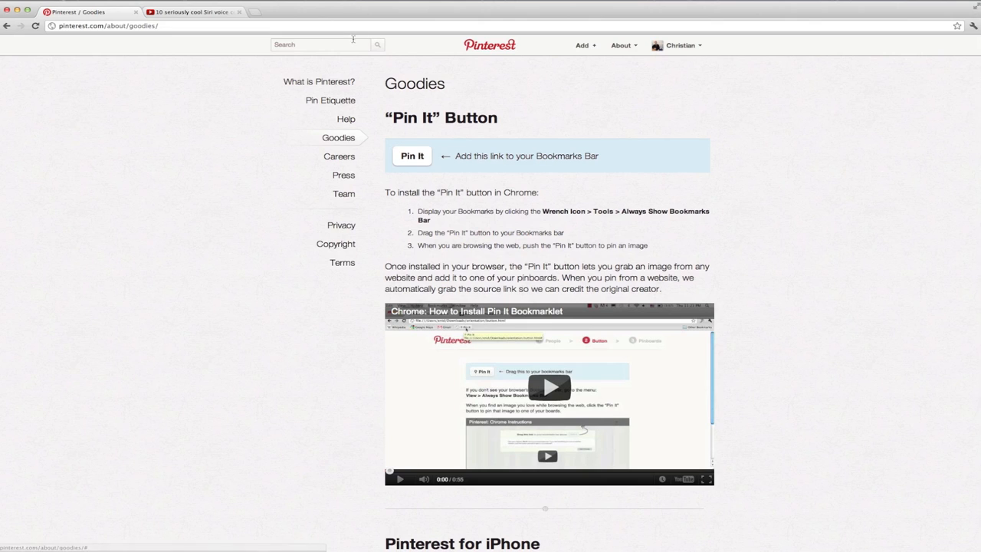
mouse_move(975, 27)
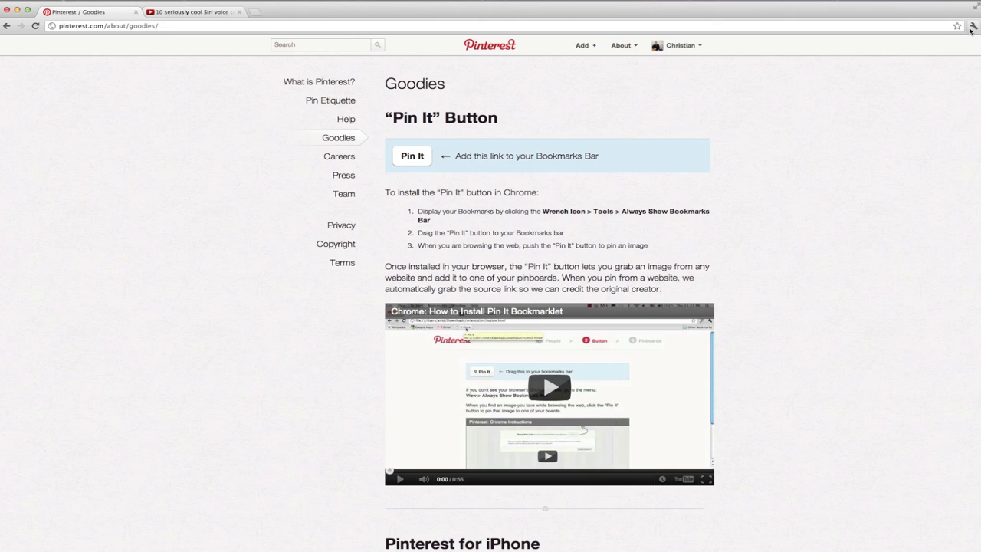
- Set Chrome to always show the bookmarks bar with Pin It, then return to the Siri video on YouTube
left_click(972, 26)
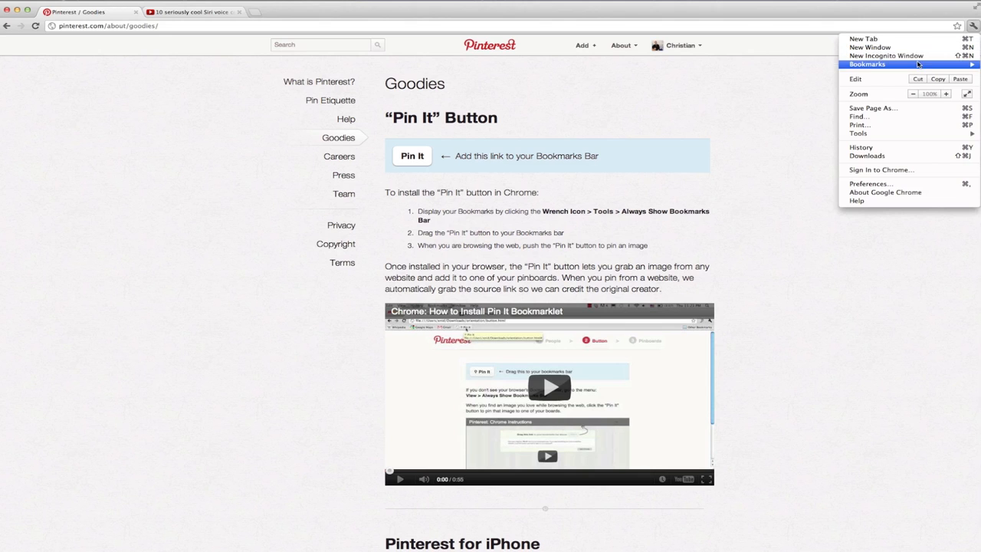
left_click(696, 108)
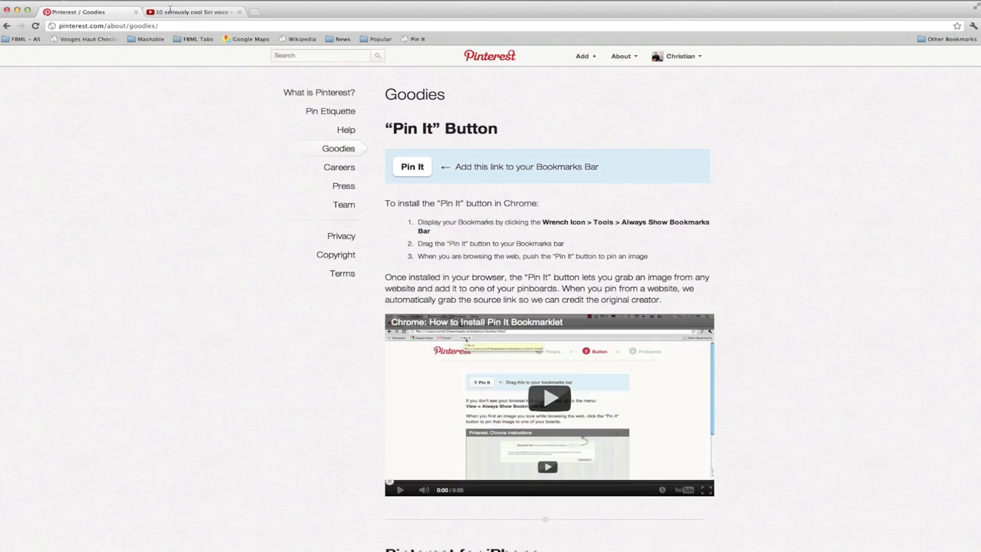
left_click(196, 14)
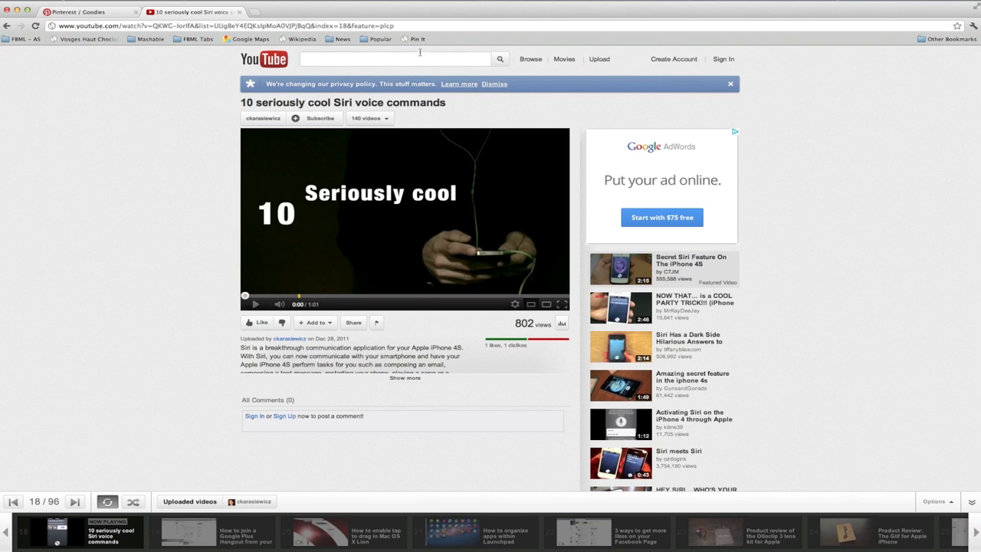
mouse_move(418, 40)
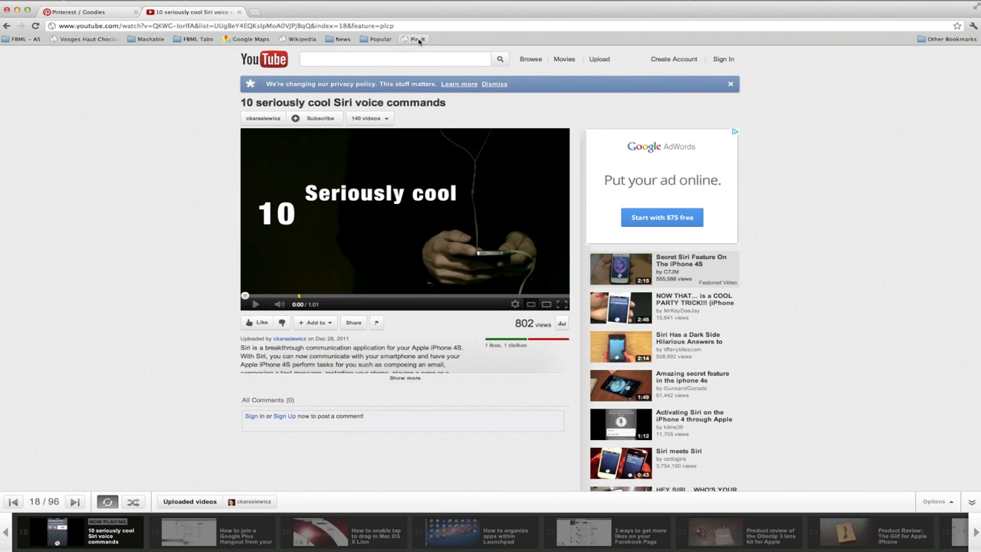
- Use the Pin It bookmarklet on the Siri video and choose its thumbnail as the pin image
left_click(413, 38)
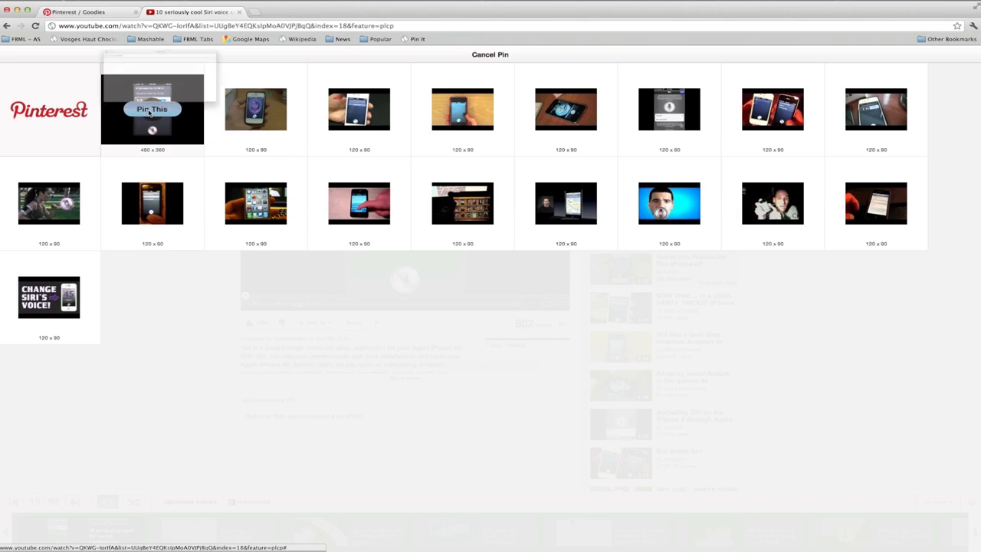
left_click(151, 109)
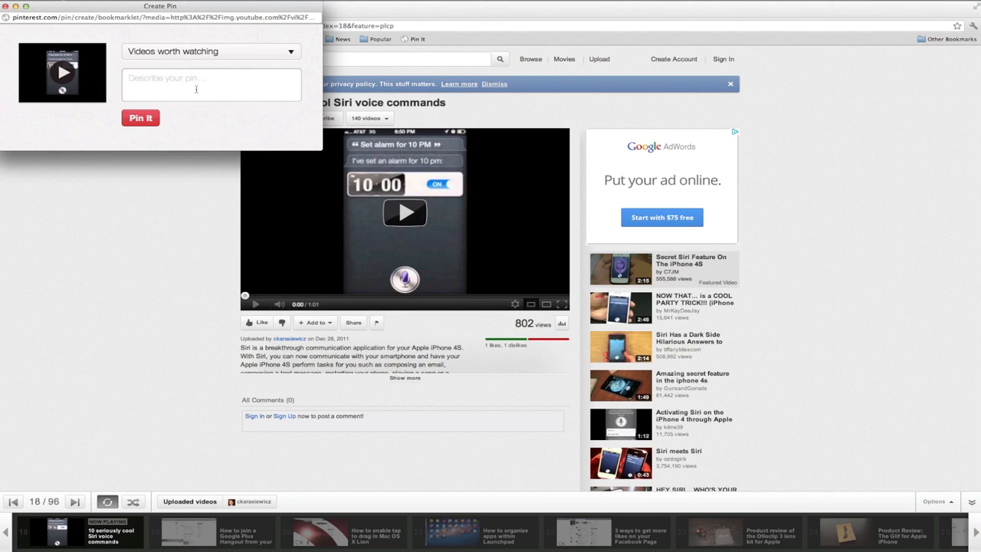
- Describe the pin as 'One of my 10 Sirious Voice Commands for iP...'
left_click(211, 95)
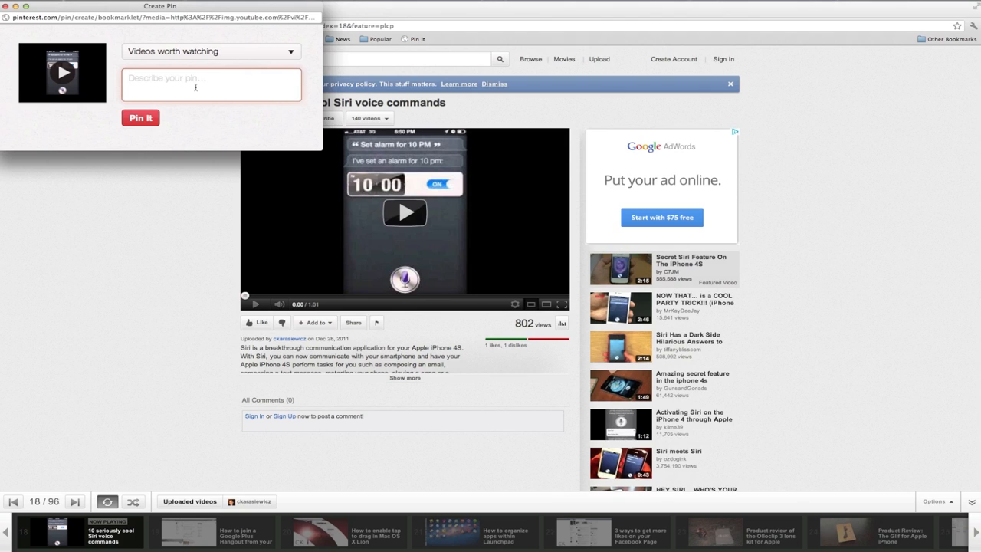
type("One of my")
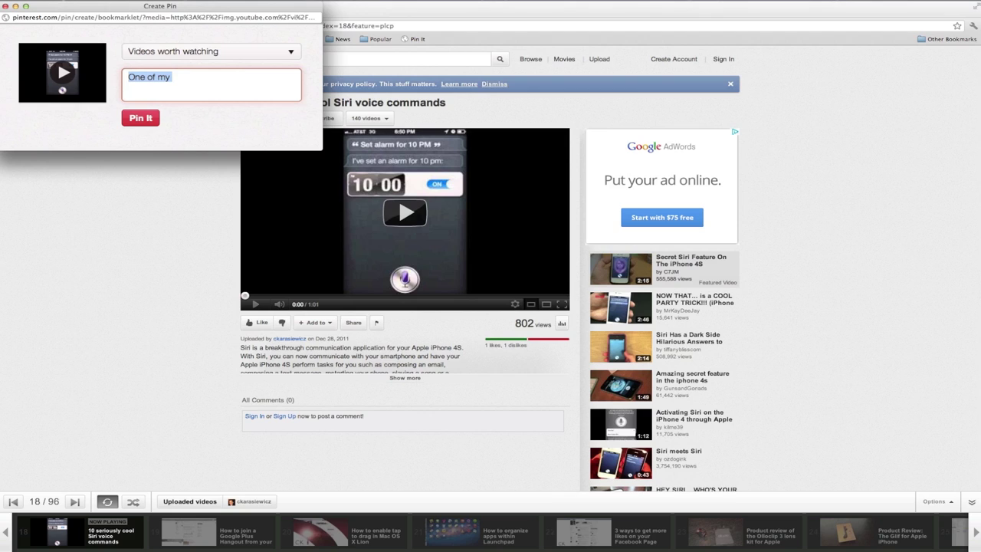
type("10")
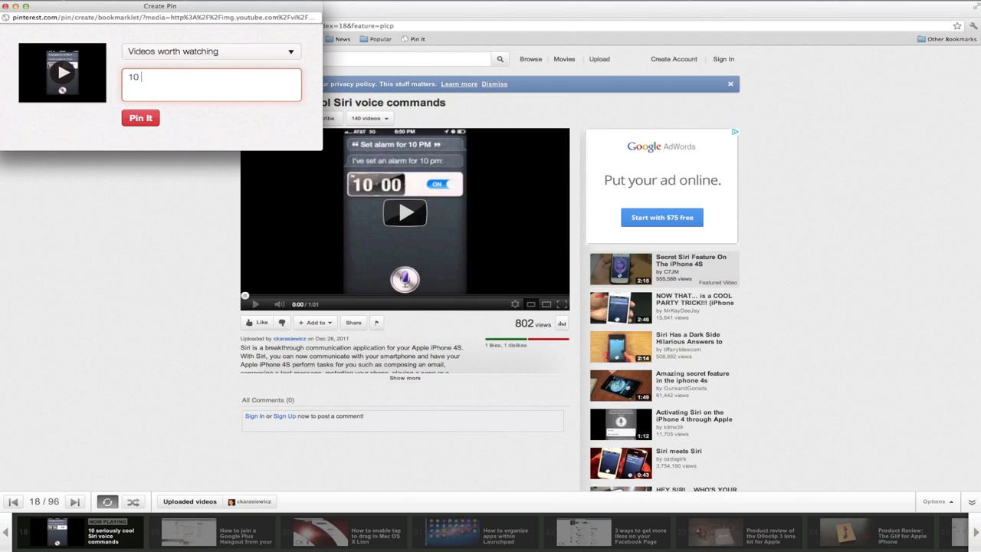
type("S")
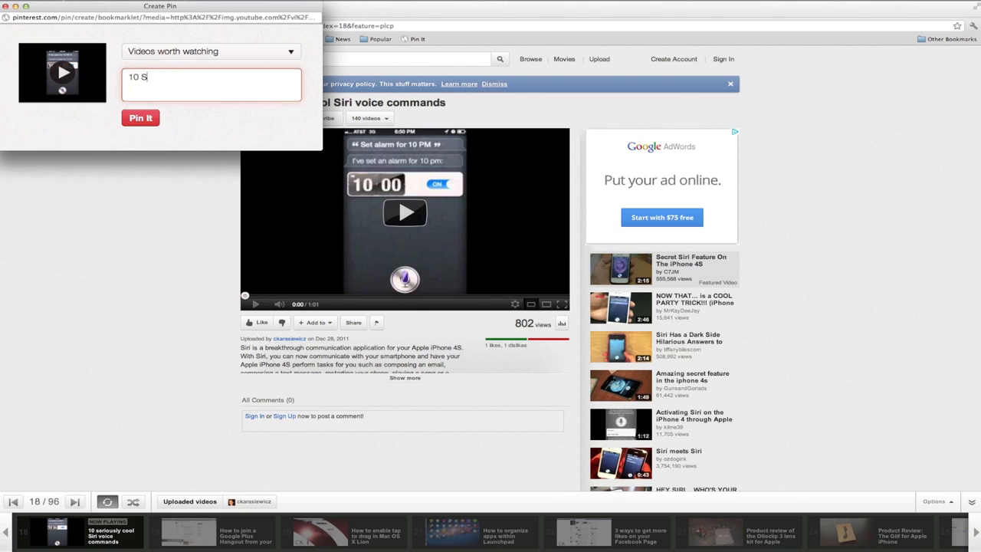
type("iriously Cool Sir")
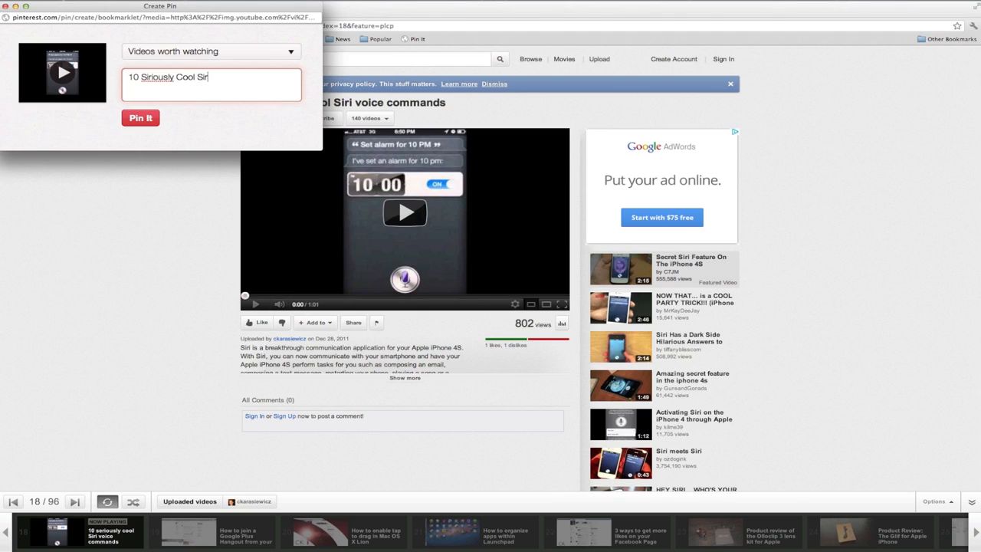
type("Voice Comman")
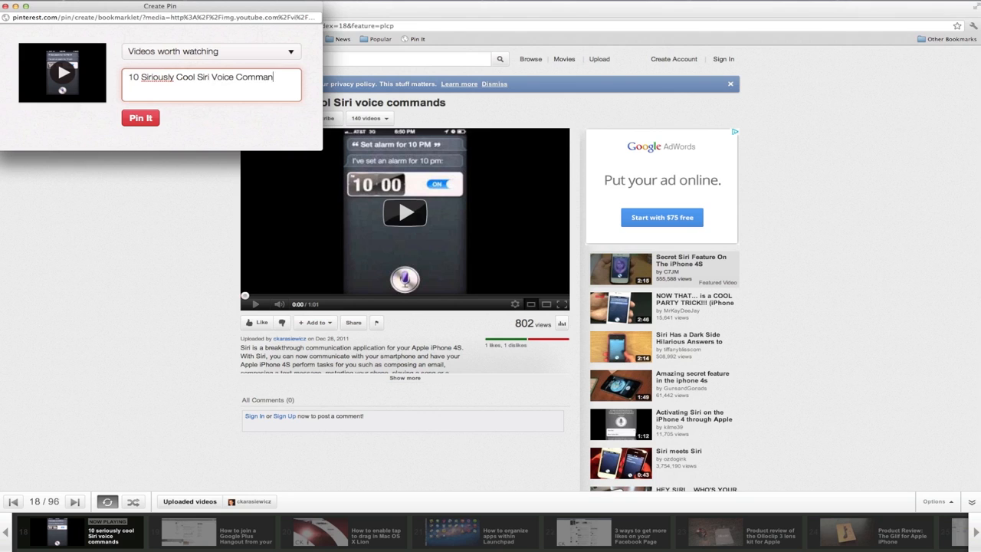
type("ds for iPhone users.")
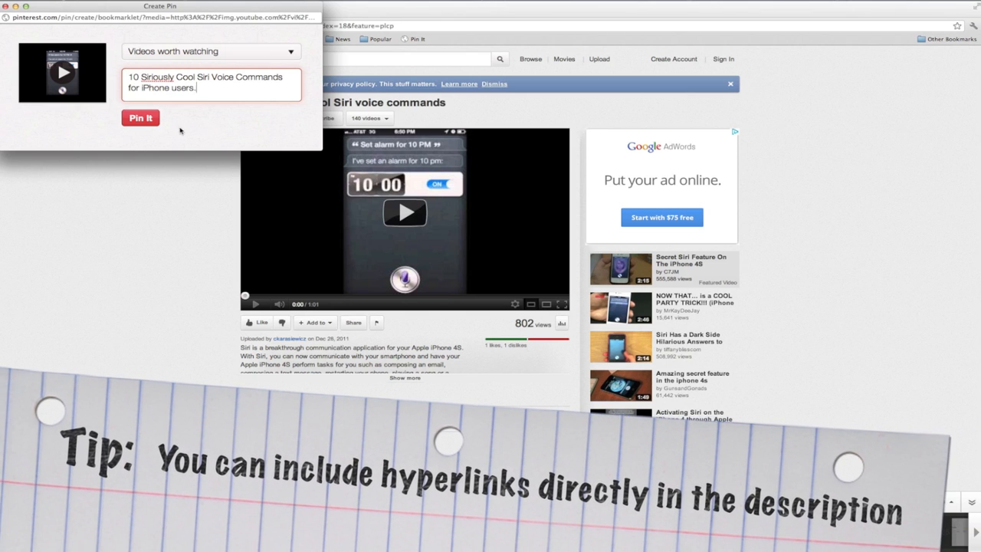
- Post the pin to 'Videos worth watching', view it on its pin page and play the Siri video
left_click(141, 117)
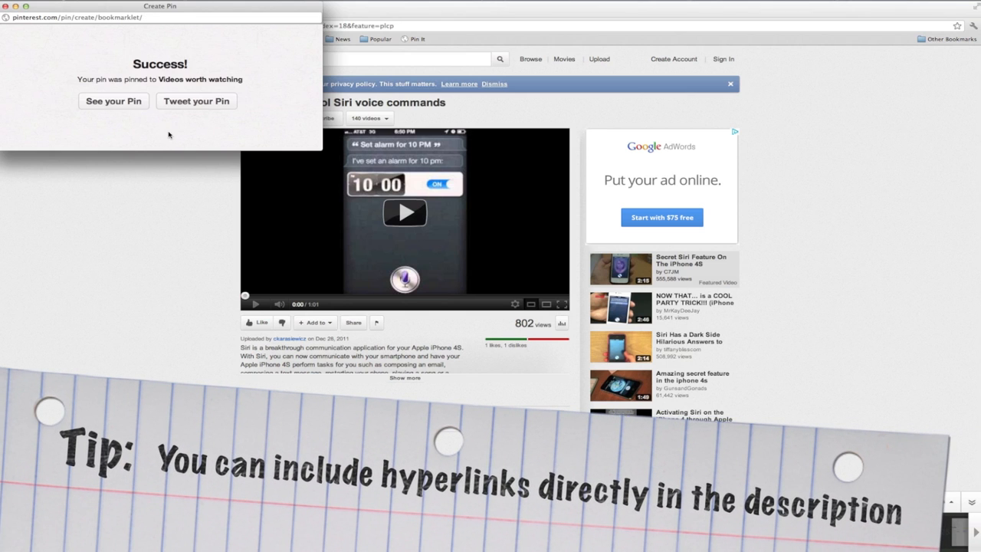
left_click(114, 102)
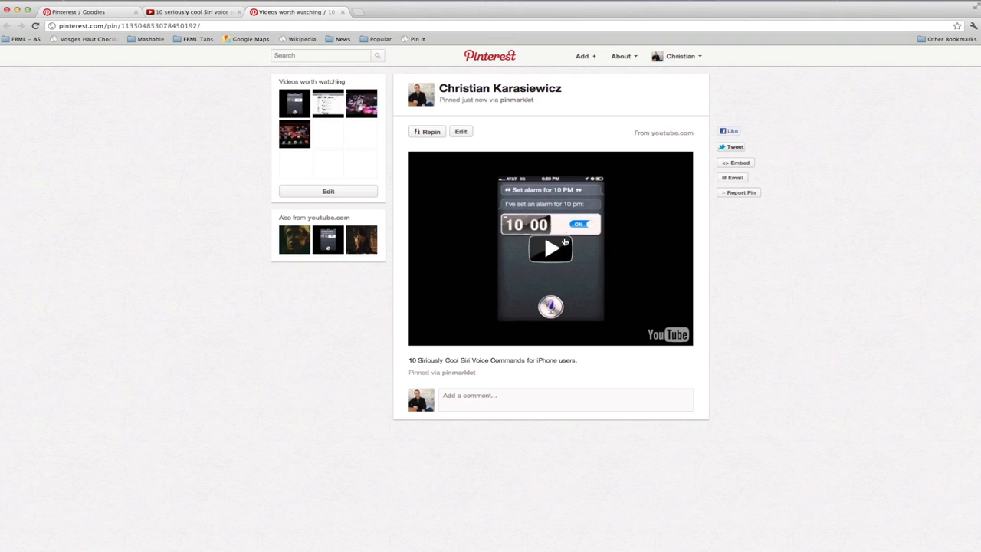
left_click(552, 249)
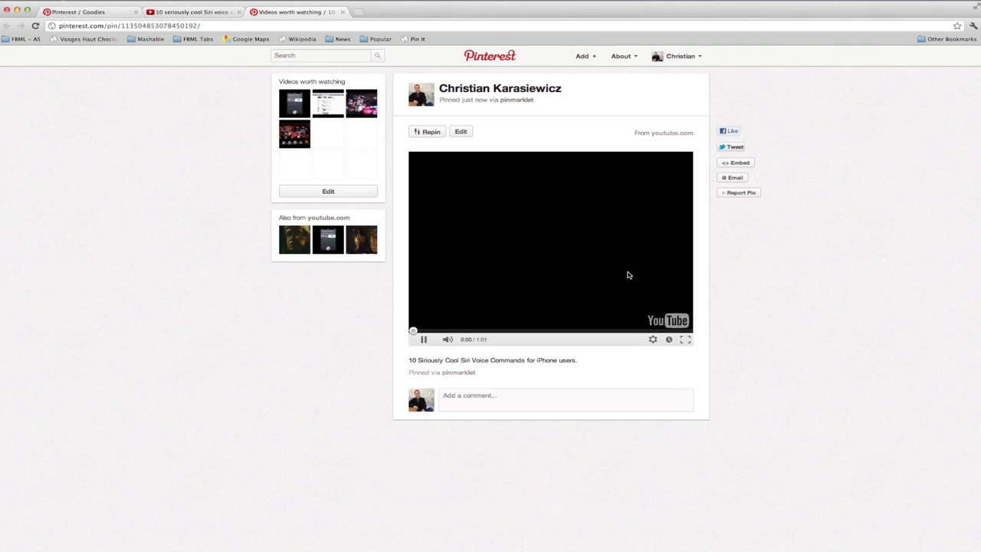